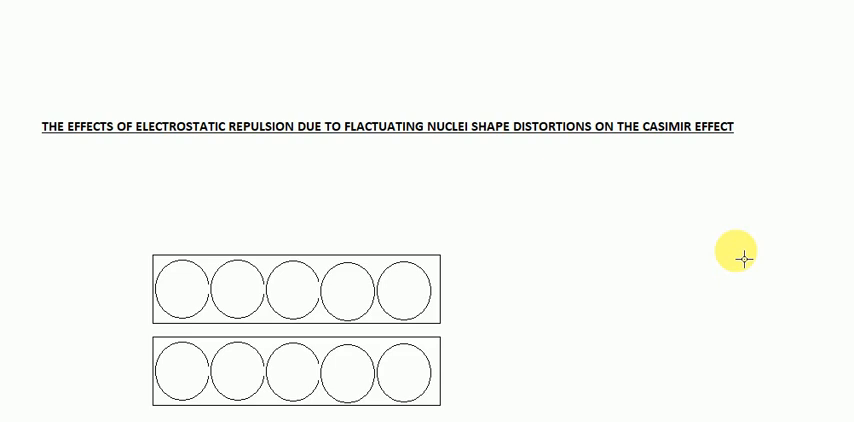
{"action": "mouse_move", "coordinate": [744, 136]}
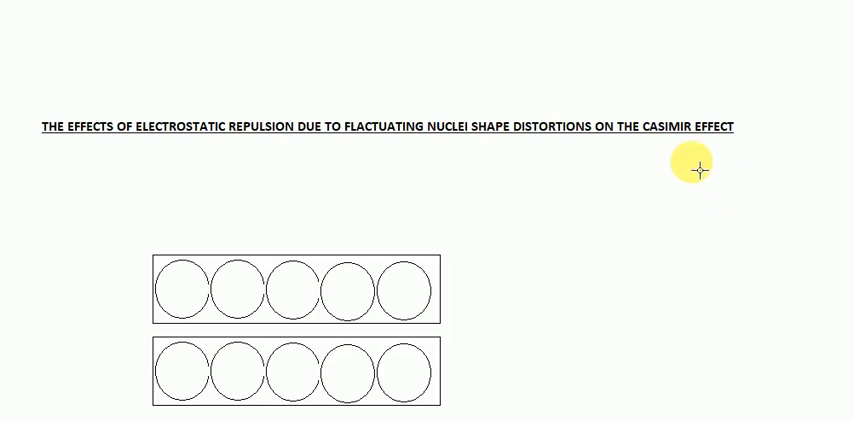
{"action": "mouse_move", "coordinate": [748, 214]}
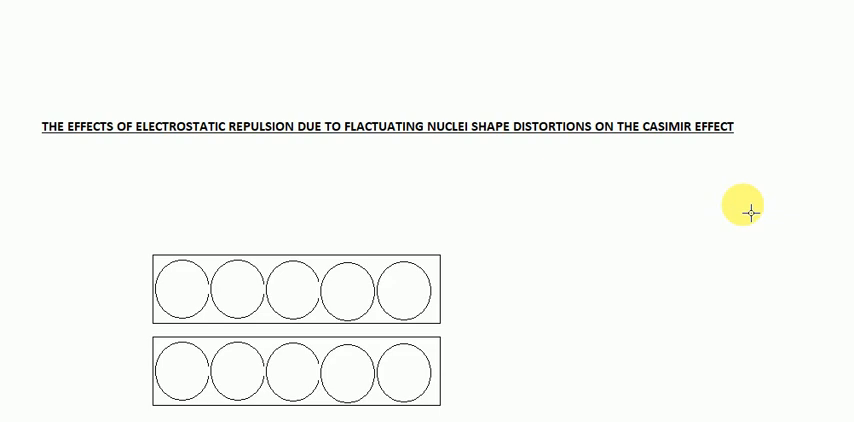
{"action": "mouse_move", "coordinate": [288, 156]}
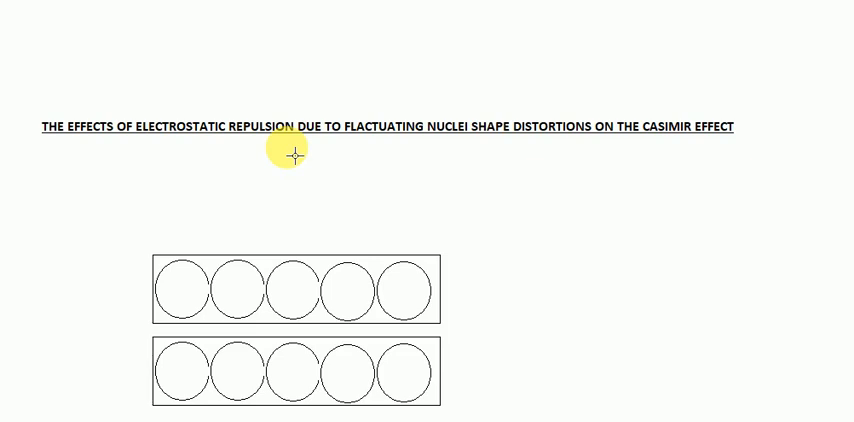
{"action": "mouse_move", "coordinate": [388, 140]}
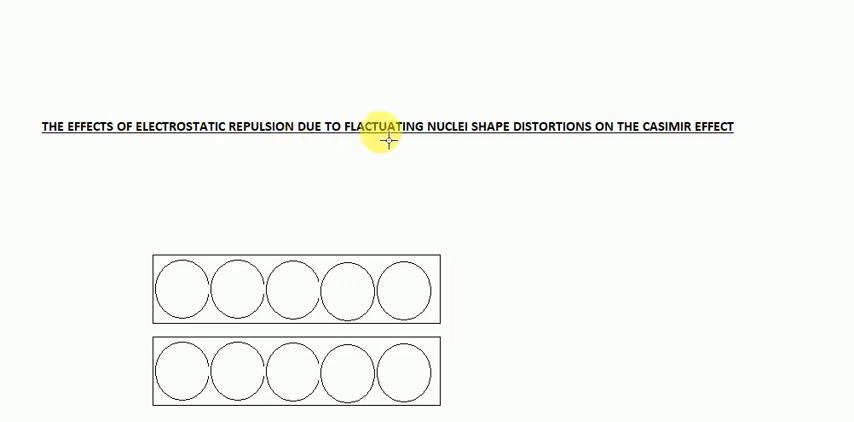
{"action": "mouse_move", "coordinate": [628, 168]}
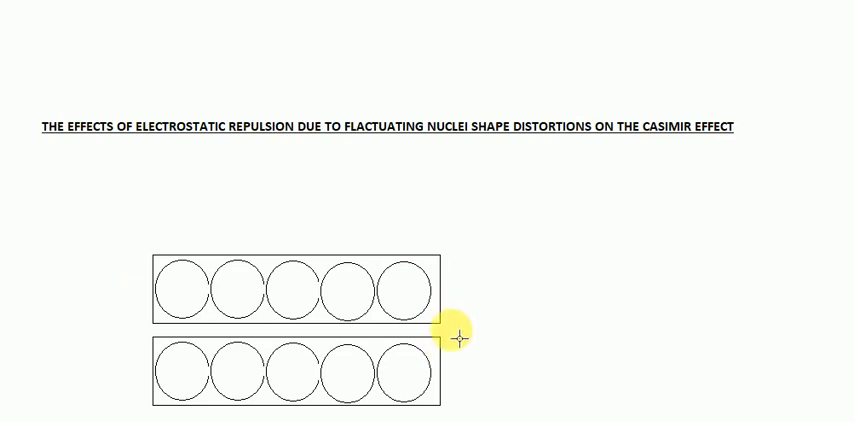
{"action": "mouse_move", "coordinate": [508, 342]}
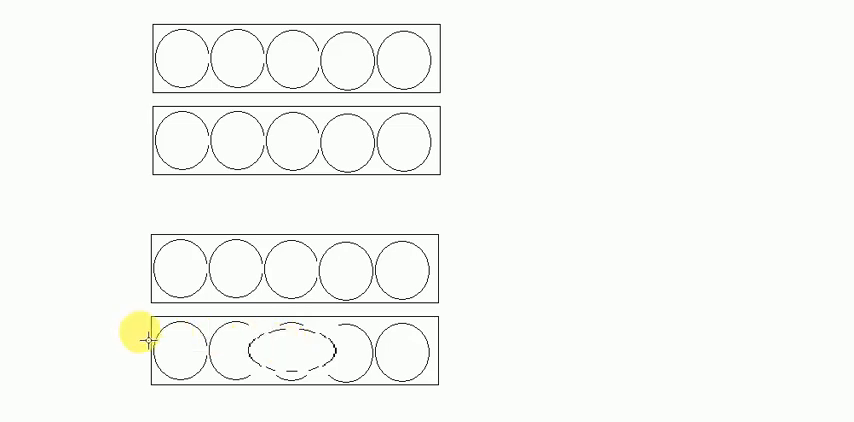
{"action": "mouse_move", "coordinate": [330, 416]}
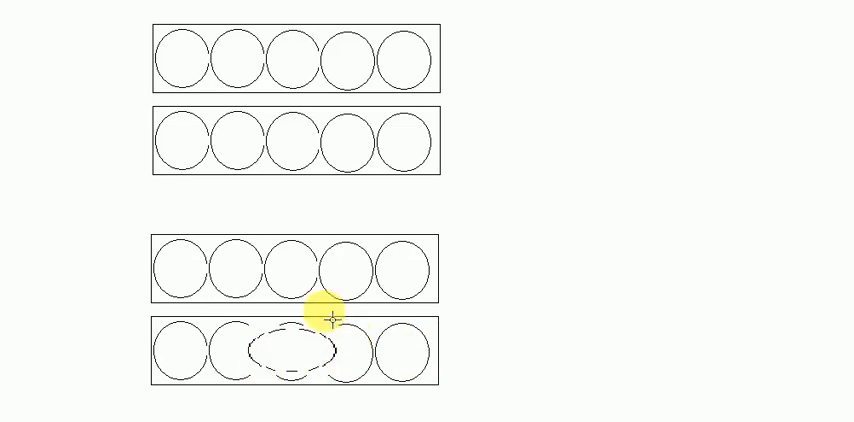
{"action": "mouse_move", "coordinate": [164, 272]}
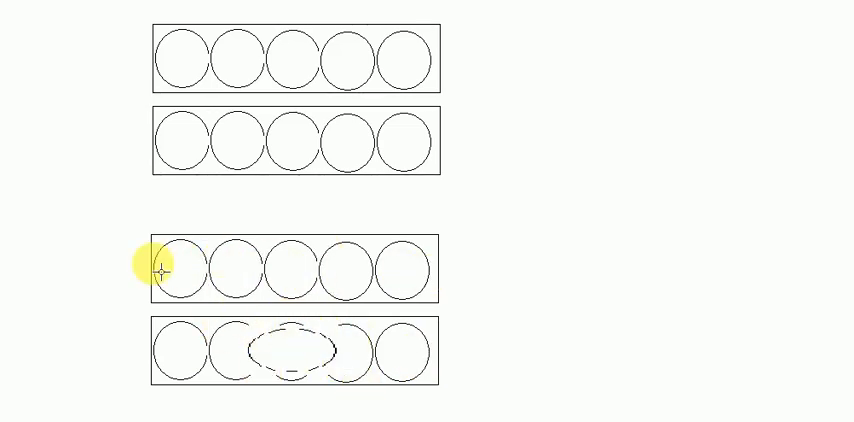
{"action": "mouse_move", "coordinate": [300, 344]}
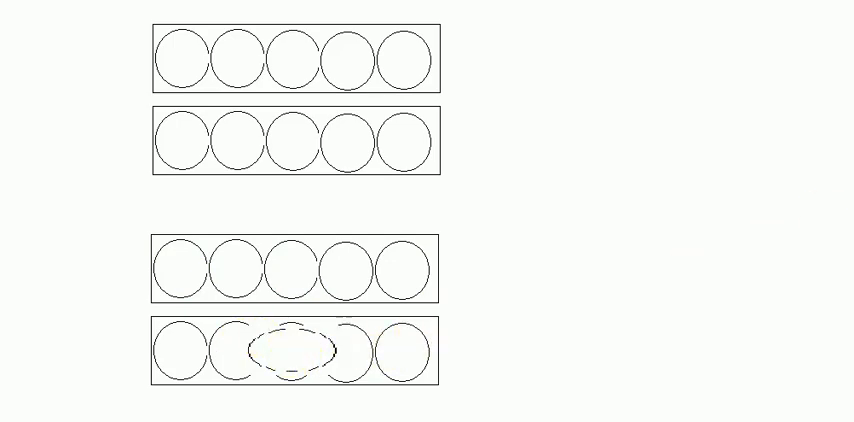
{"action": "scroll", "scroll_direction": "down", "scroll_amount": 3}
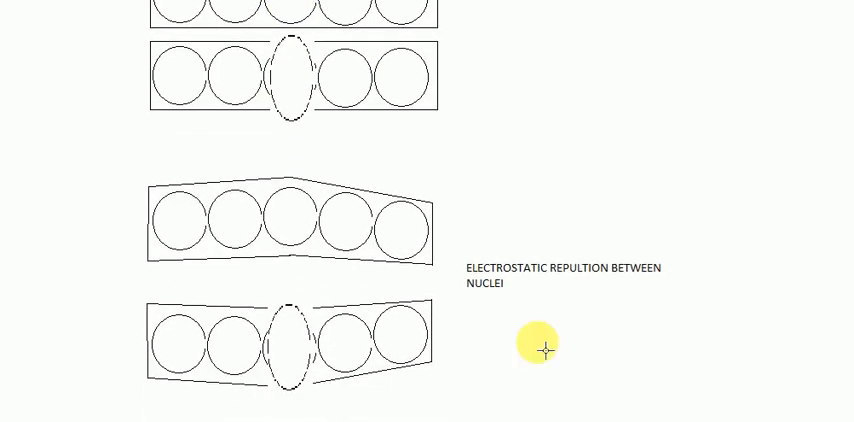
{"action": "mouse_move", "coordinate": [296, 304]}
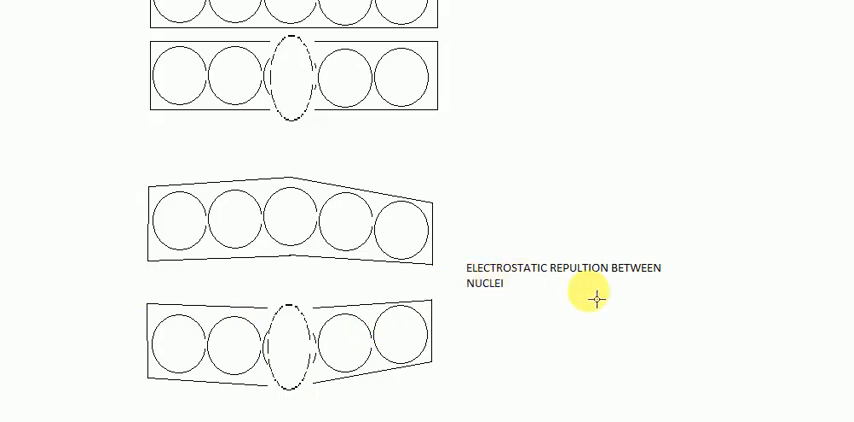
{"action": "mouse_move", "coordinate": [182, 248]}
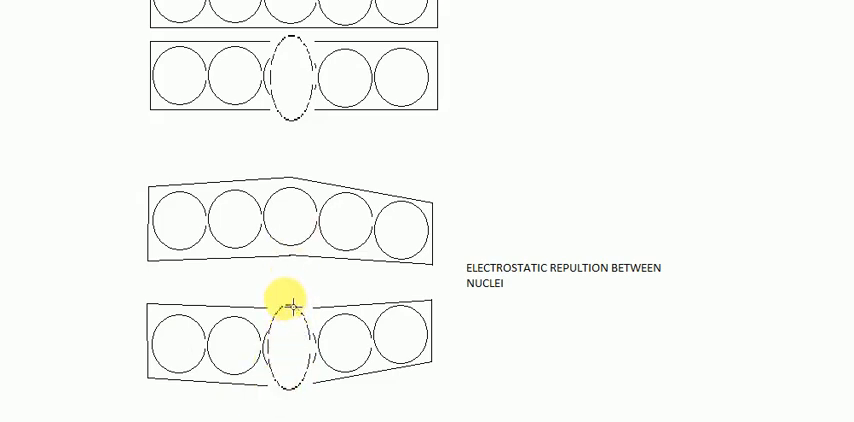
{"action": "mouse_move", "coordinate": [816, 270]}
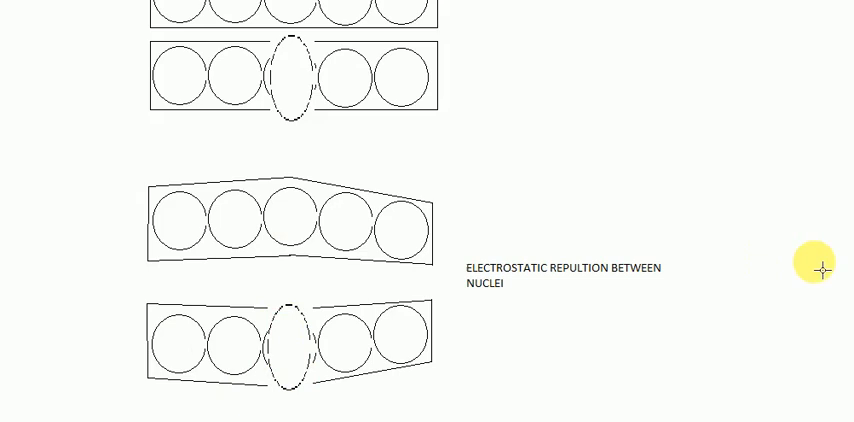
{"action": "mouse_move", "coordinate": [740, 240]}
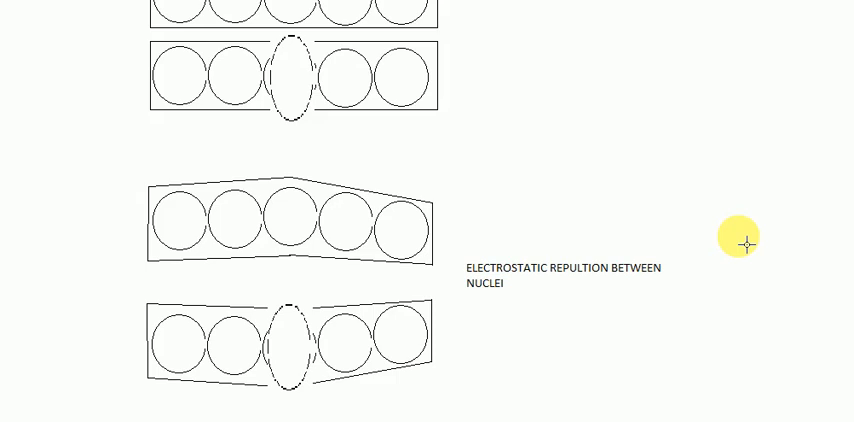
{"action": "mouse_move", "coordinate": [690, 296]}
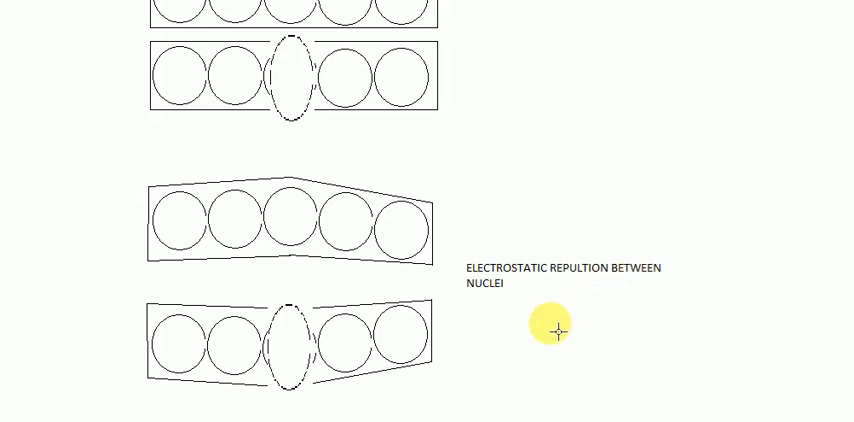
{"action": "mouse_move", "coordinate": [258, 344]}
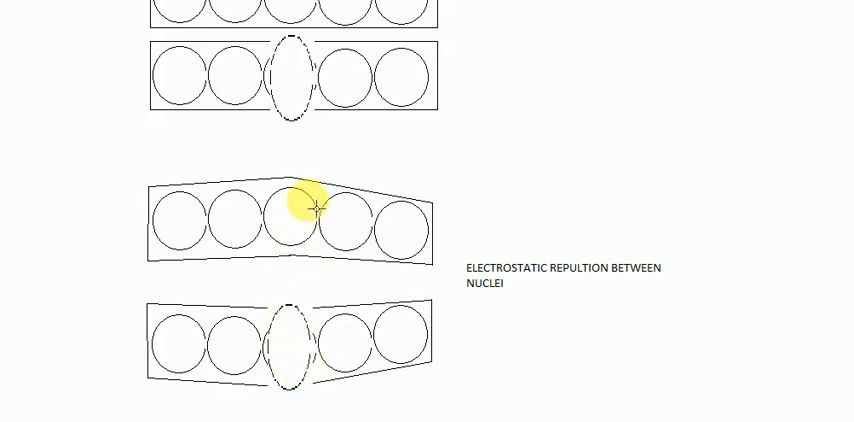
{"action": "mouse_move", "coordinate": [608, 296]}
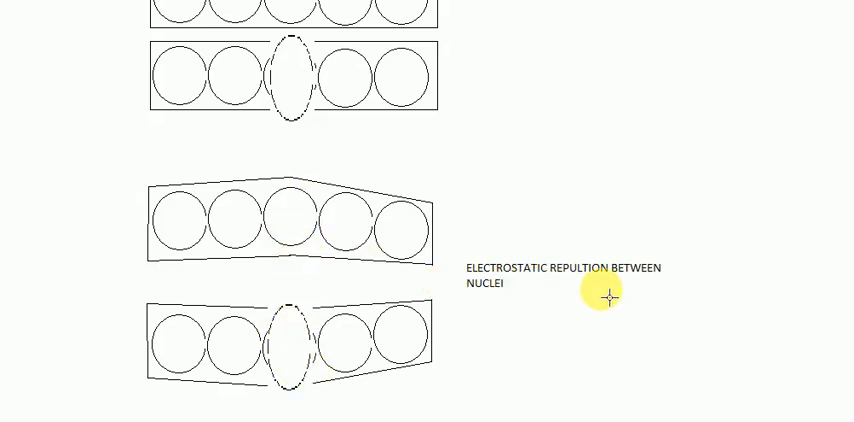
{"action": "mouse_move", "coordinate": [238, 280]}
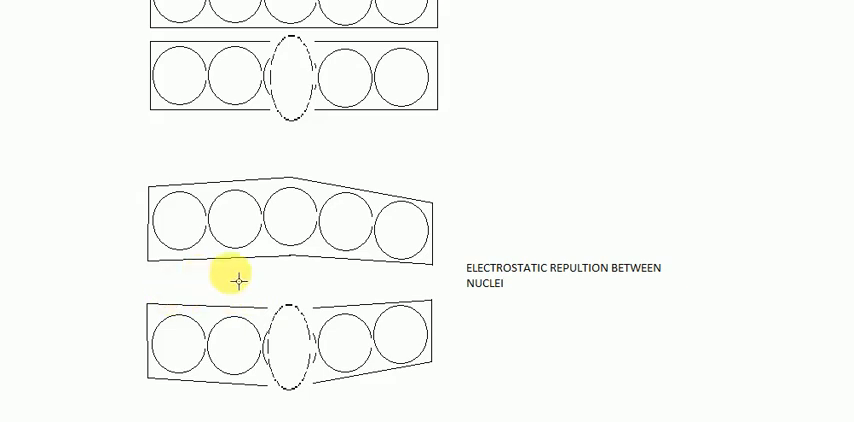
{"action": "mouse_move", "coordinate": [440, 294]}
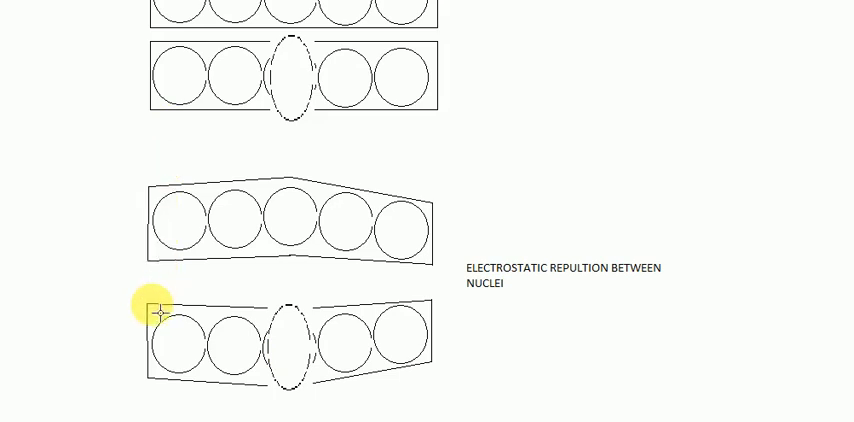
{"action": "mouse_move", "coordinate": [284, 360]}
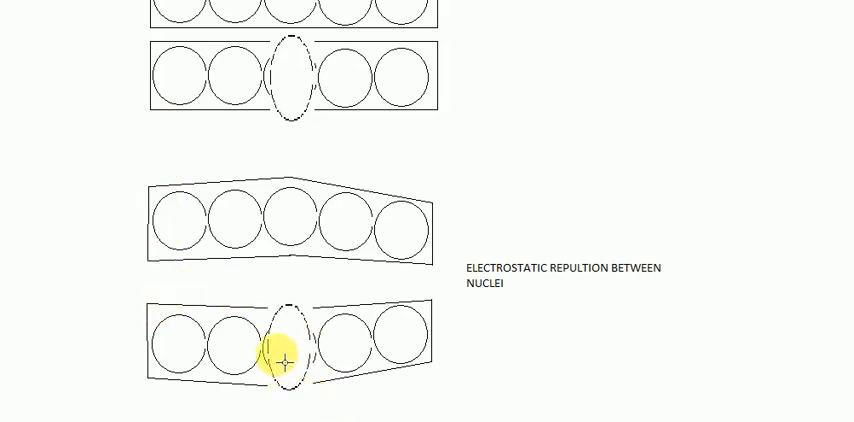